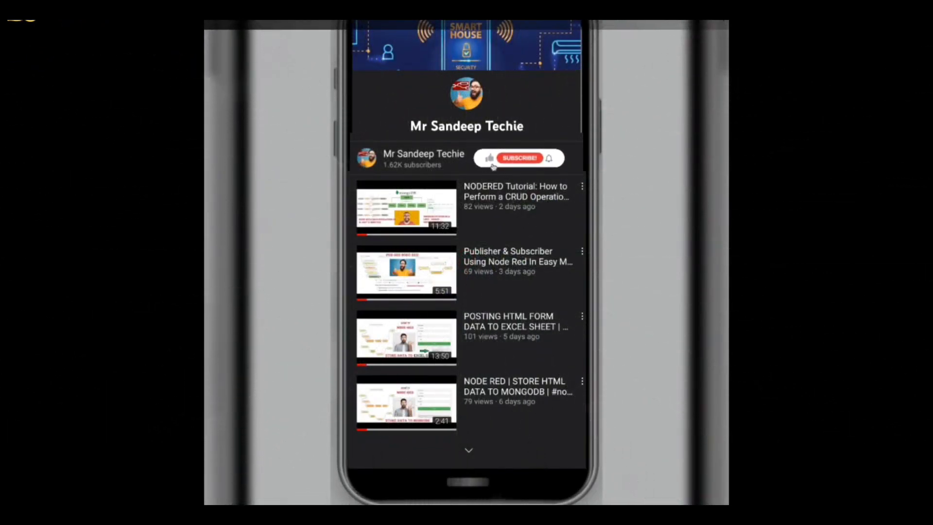
- Filter the palette for 'wo', drop a worldmap node on the canvas and review its properties unchanged
click(489, 158)
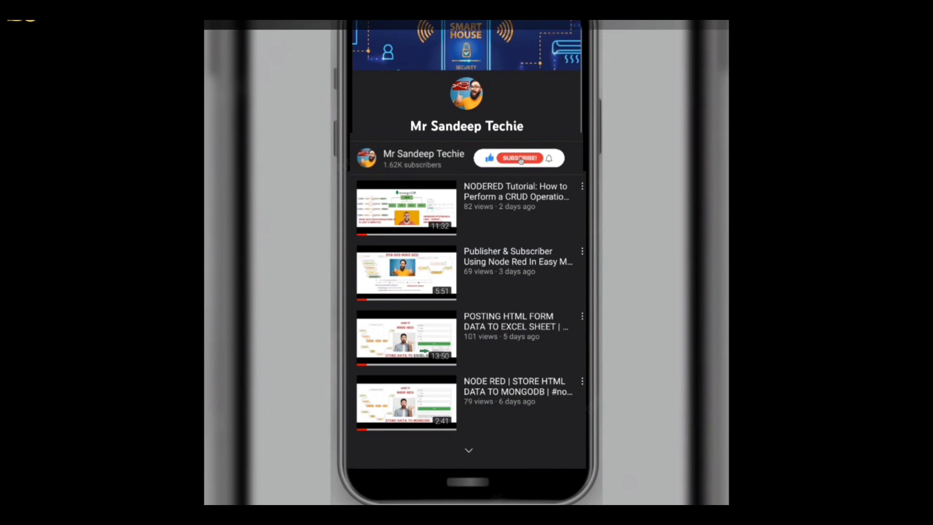
click(521, 157)
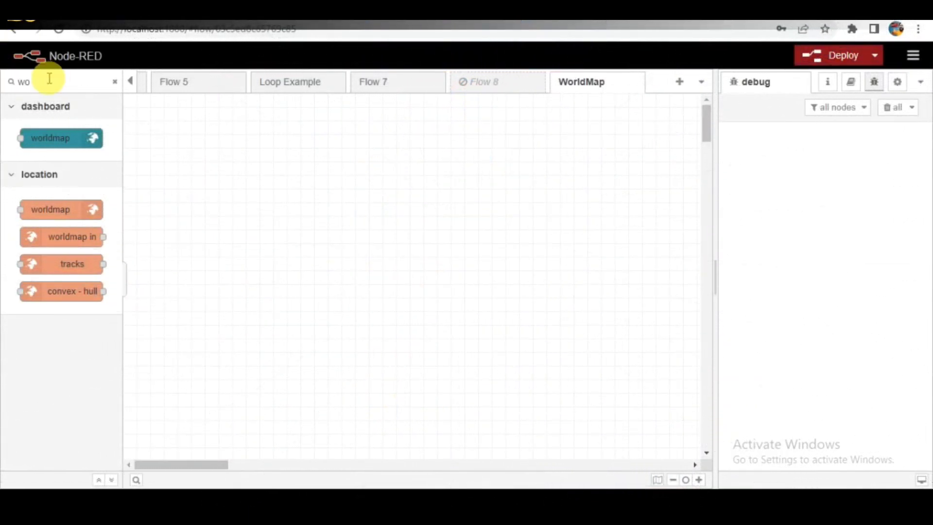
drag(51, 209, 374, 222)
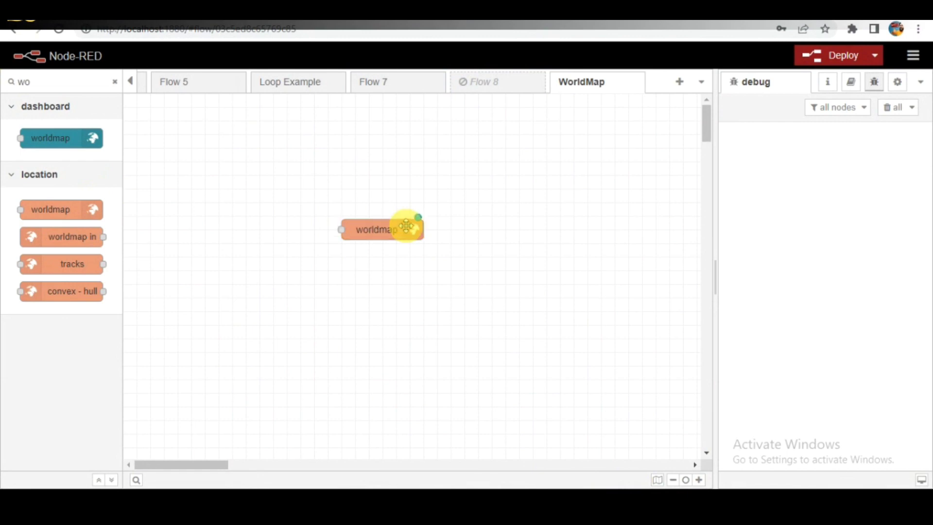
click(388, 237)
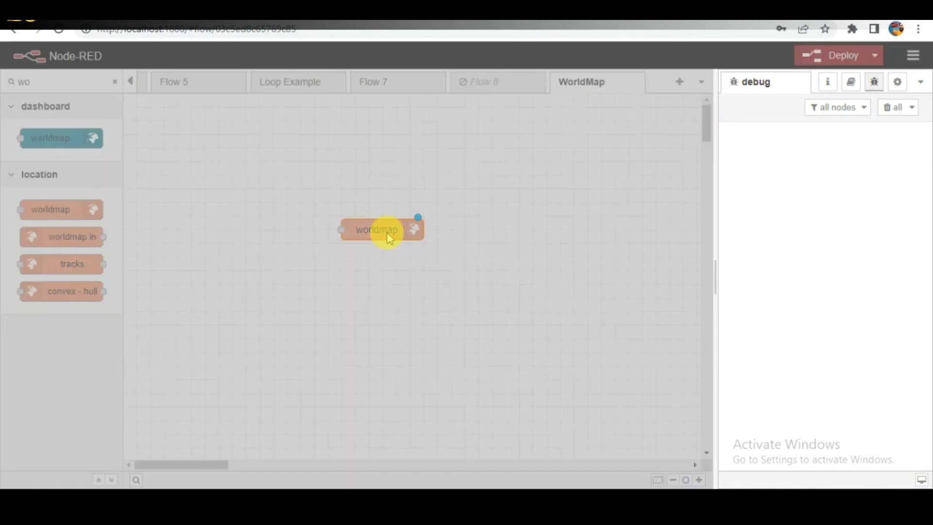
double_click(376, 229)
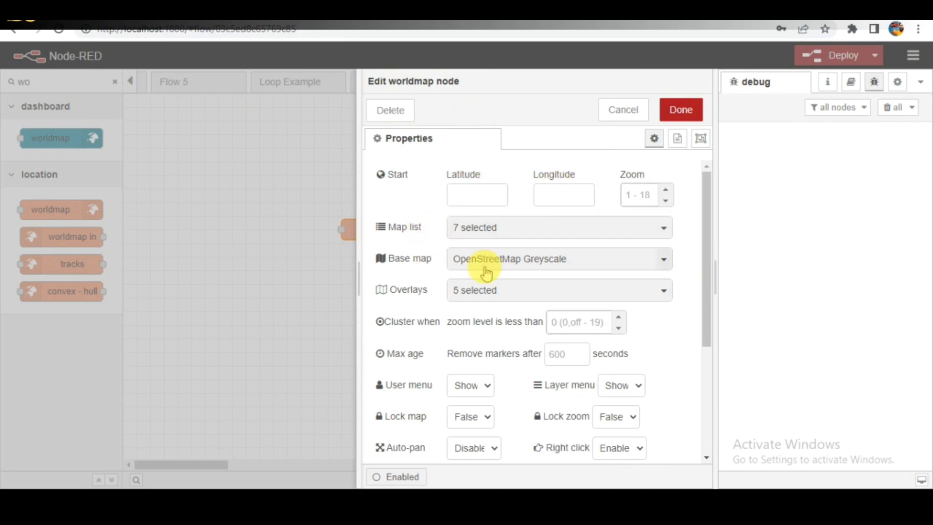
scroll(down, 3)
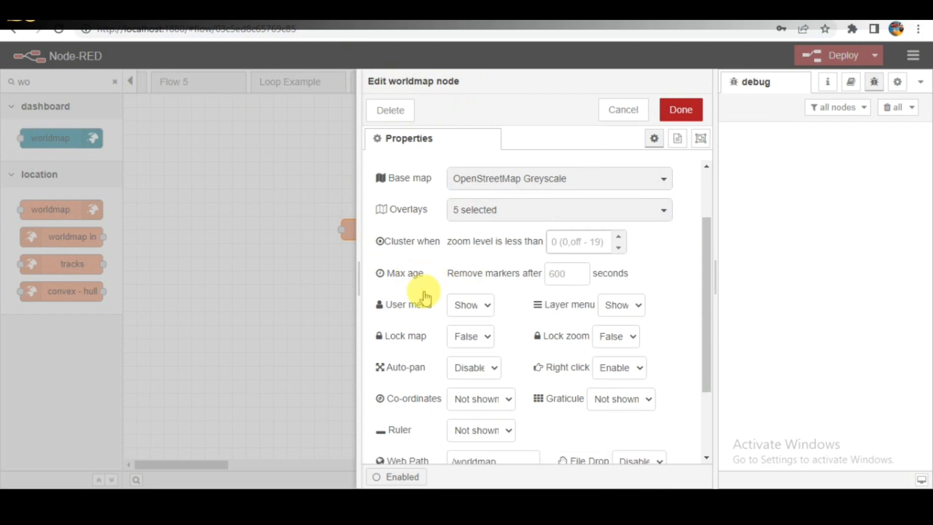
scroll(down, 3)
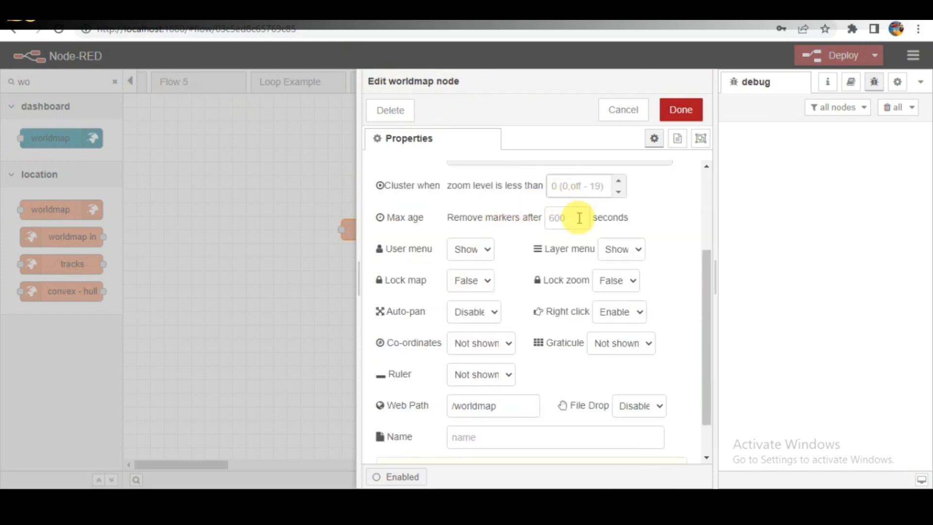
scroll(down, 3)
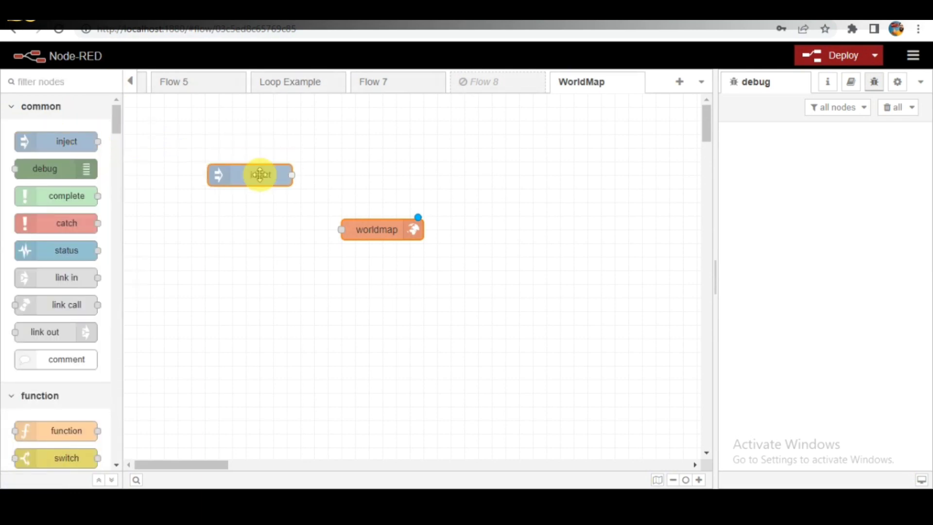
- Wire a new inject node into worldmap and set its start position to 12.971599, 77.594566
drag(291, 175, 342, 230)
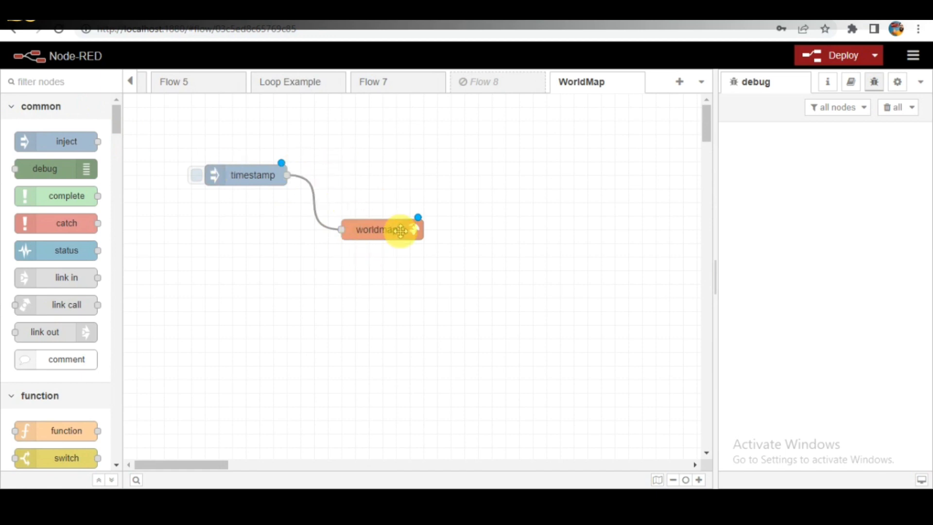
double_click(378, 229)
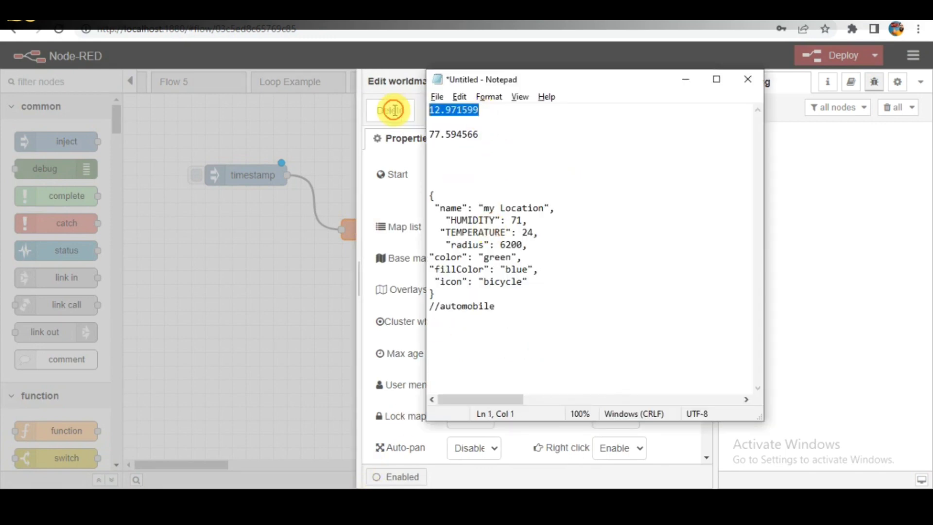
click(746, 79)
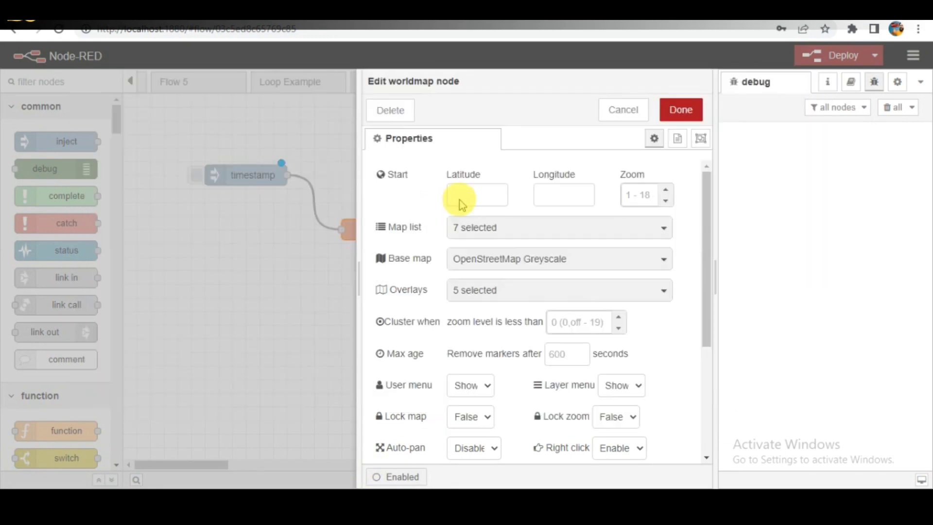
text(12.971599)
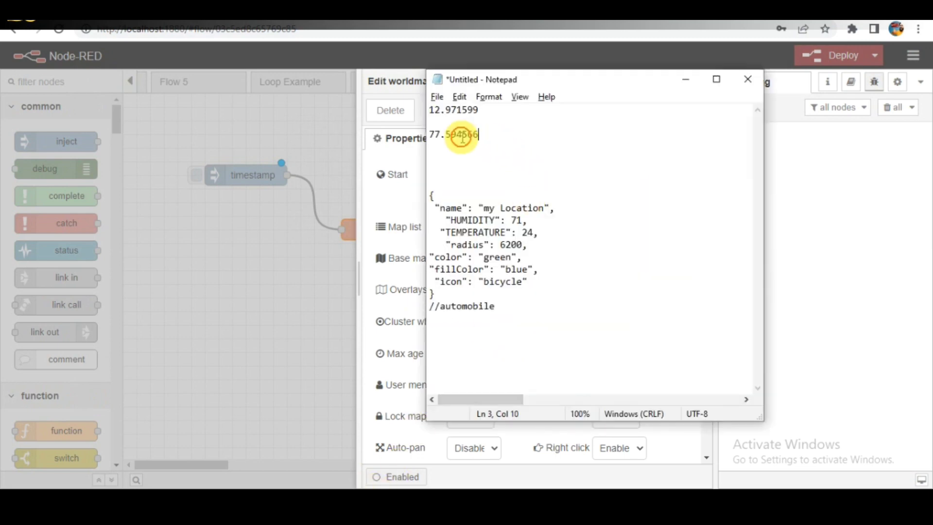
click(745, 80)
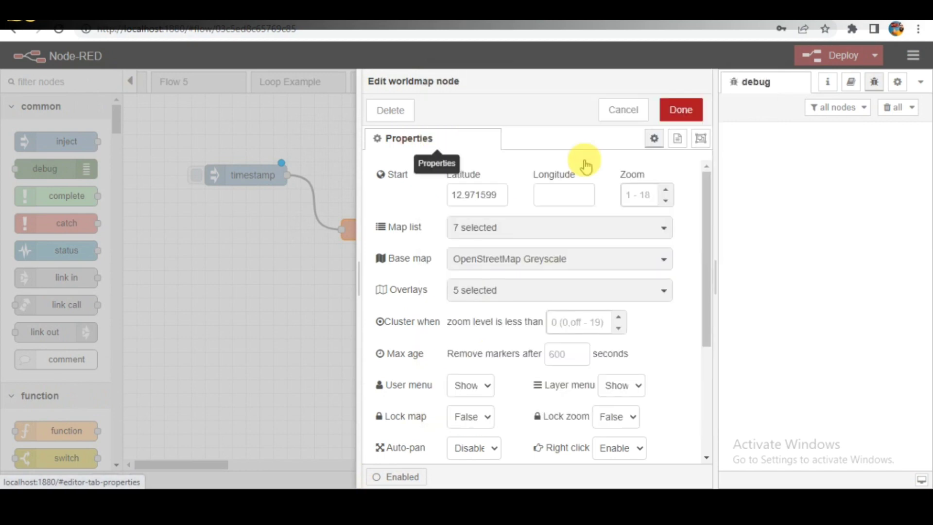
text(77.594566)
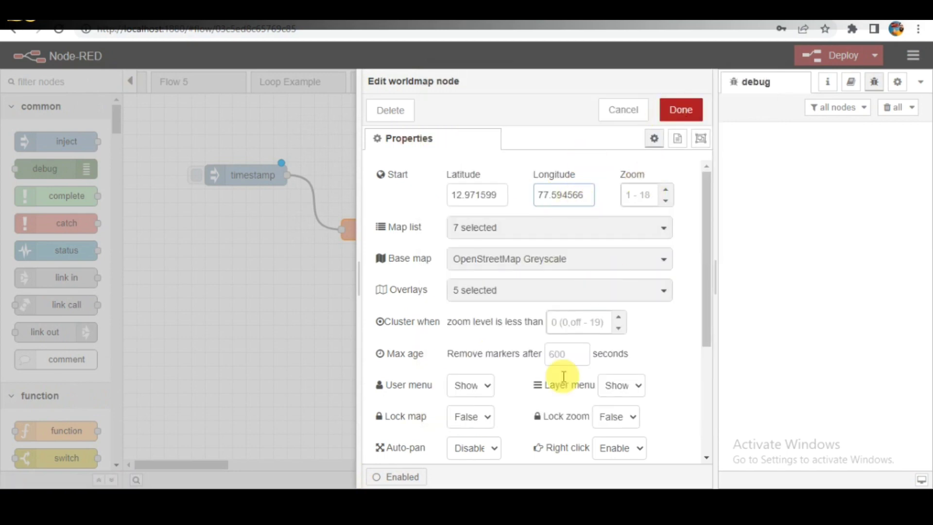
click(680, 109)
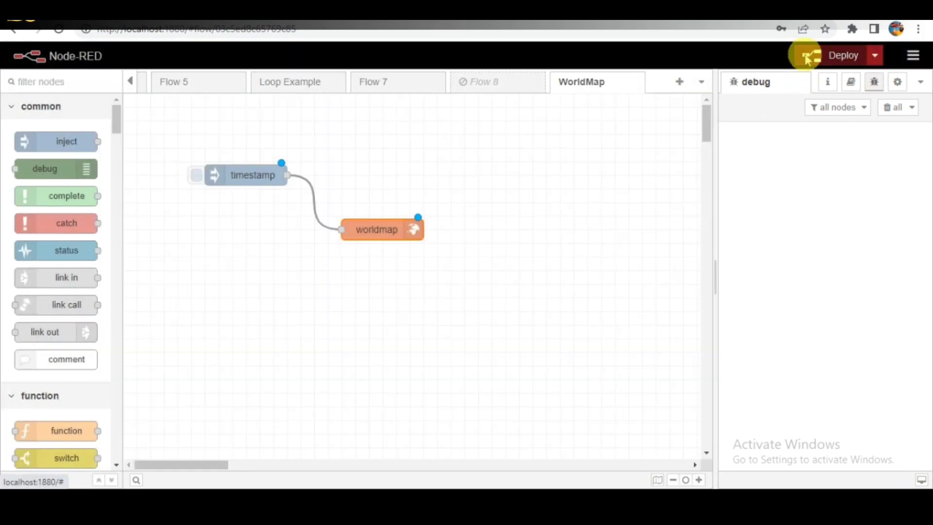
- Deploy the flow and dismiss Chrome's 'Change your password' warning
click(843, 55)
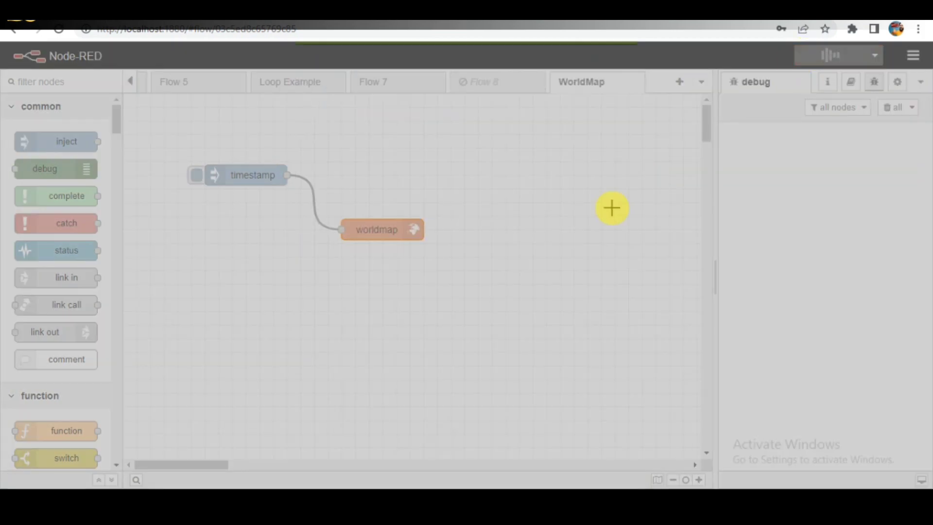
click(836, 55)
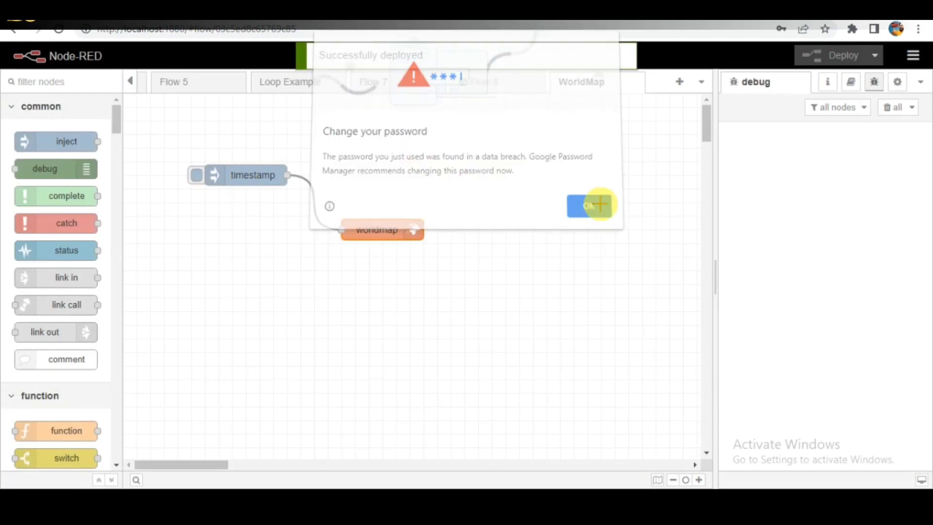
click(585, 205)
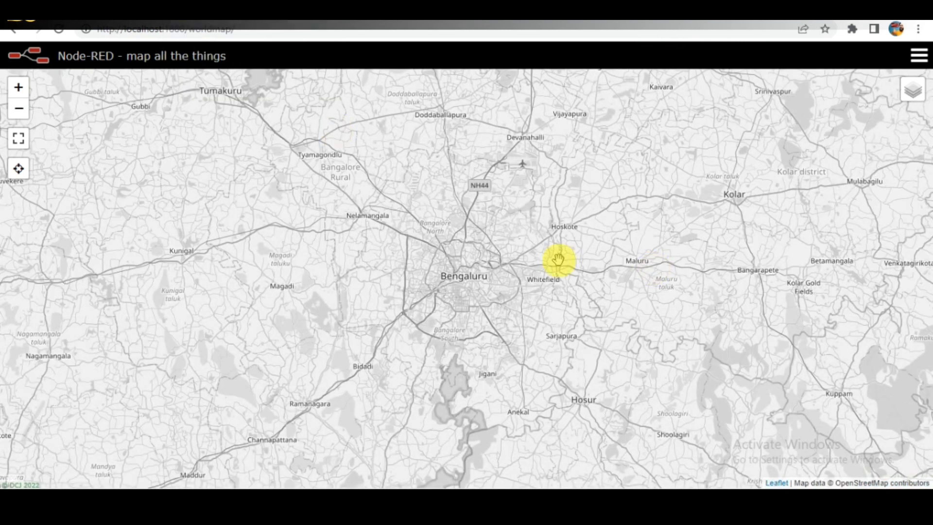
- Pan the /worldmap page to look around the Bengaluru area
drag(558, 261, 503, 260)
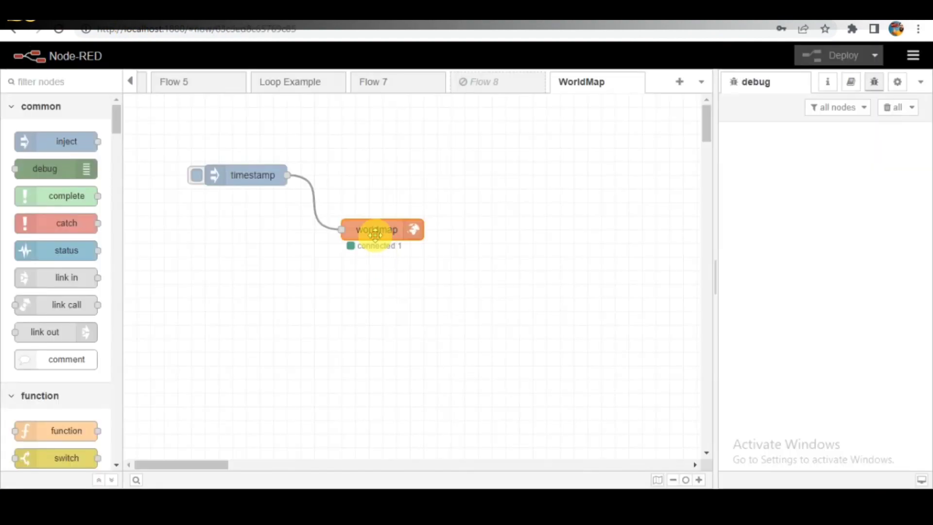
double_click(375, 229)
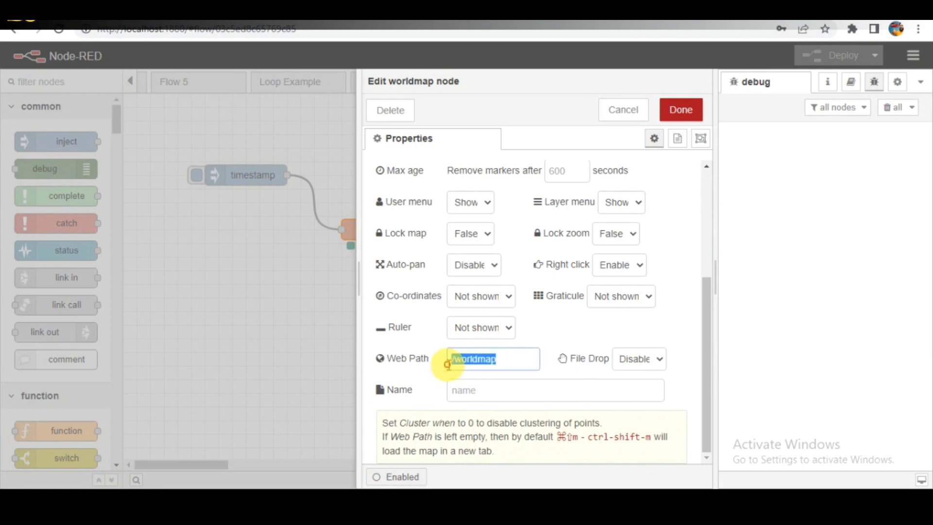
click(680, 109)
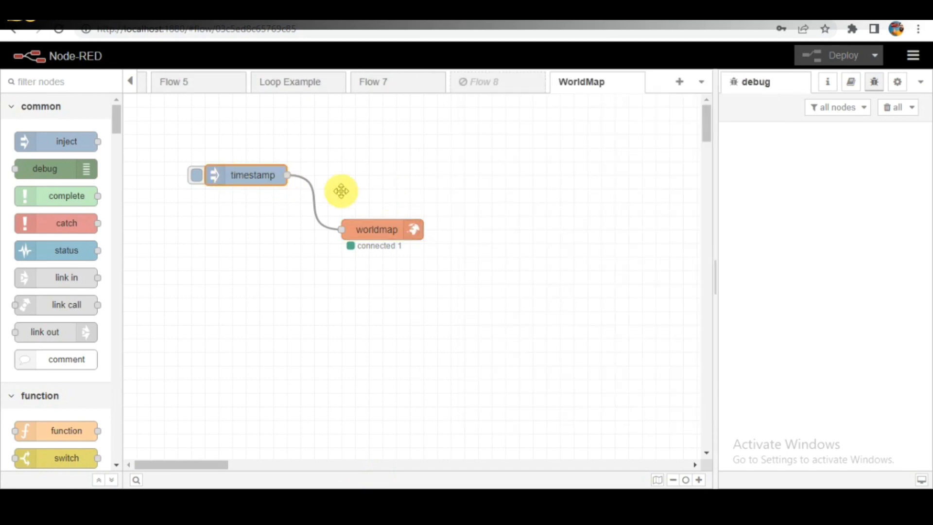
- Set the inject payload to a JSON object with name, humidity, temperature, radius, colours and bicycle icon
double_click(250, 175)
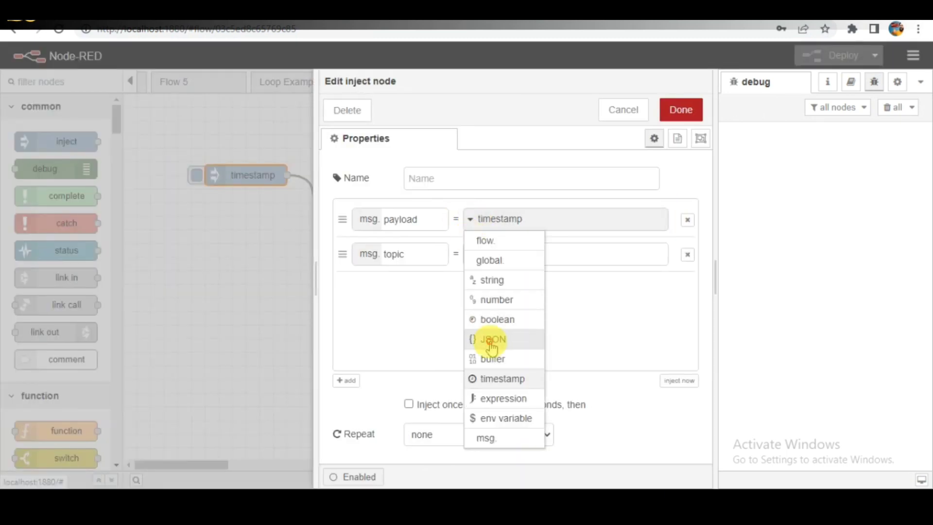
click(492, 339)
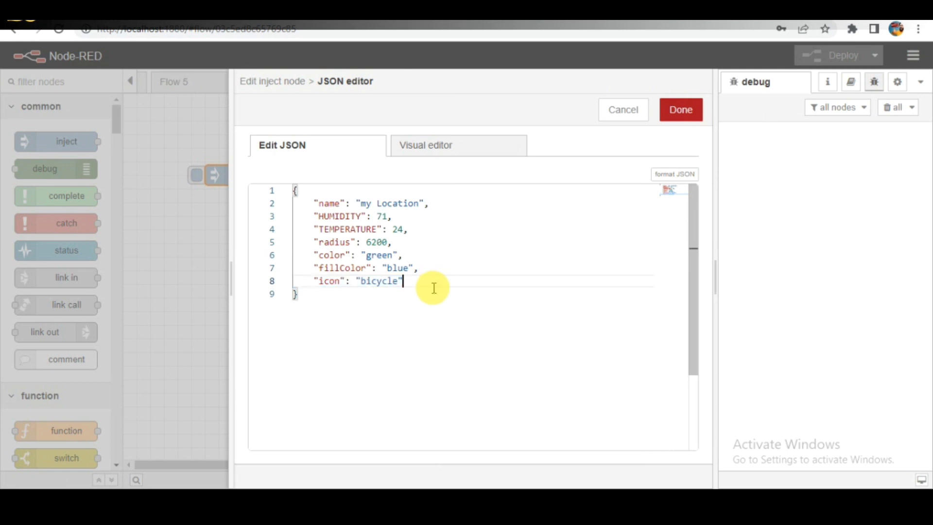
double_click(340, 216)
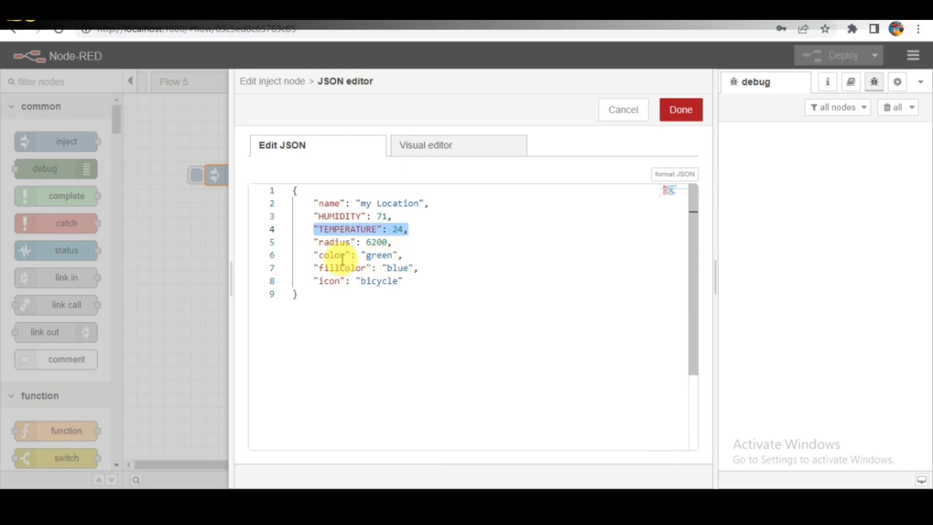
click(406, 285)
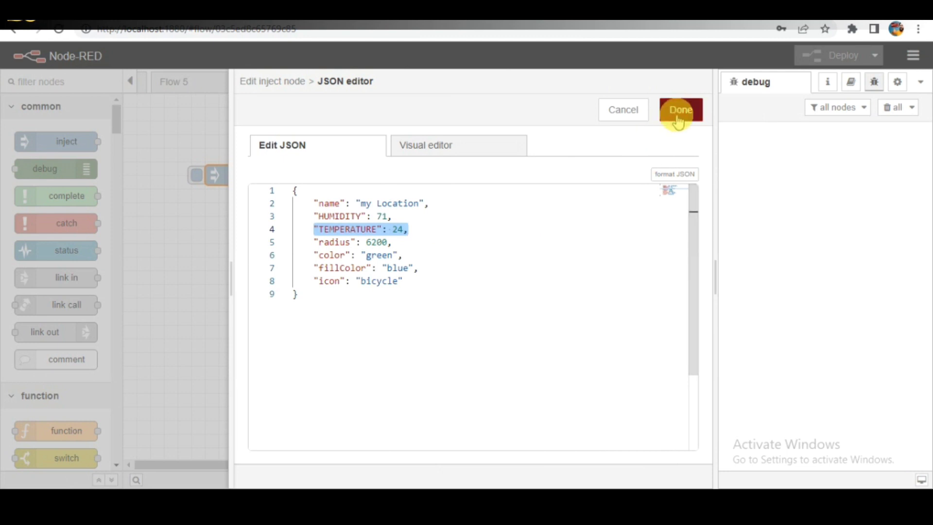
click(680, 109)
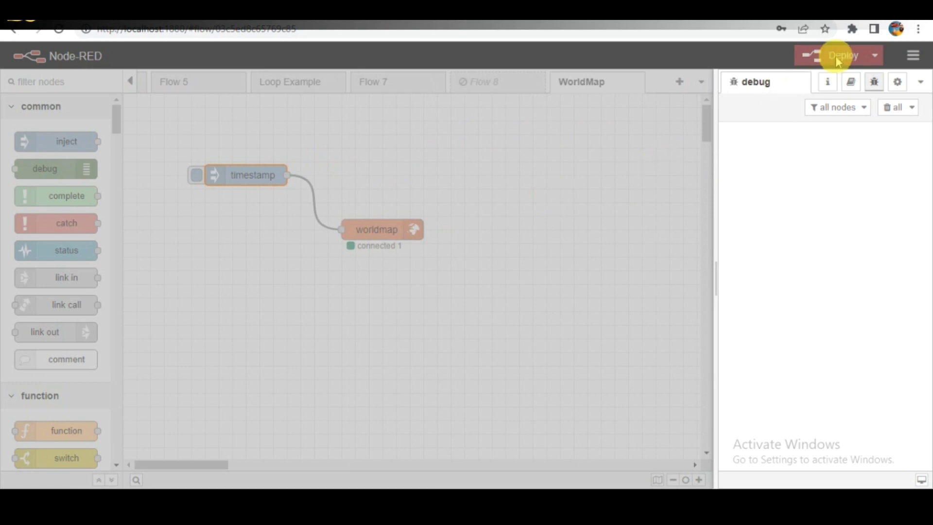
- Deploy the updated flow and open localhost:1880 in a new browser tab
click(843, 54)
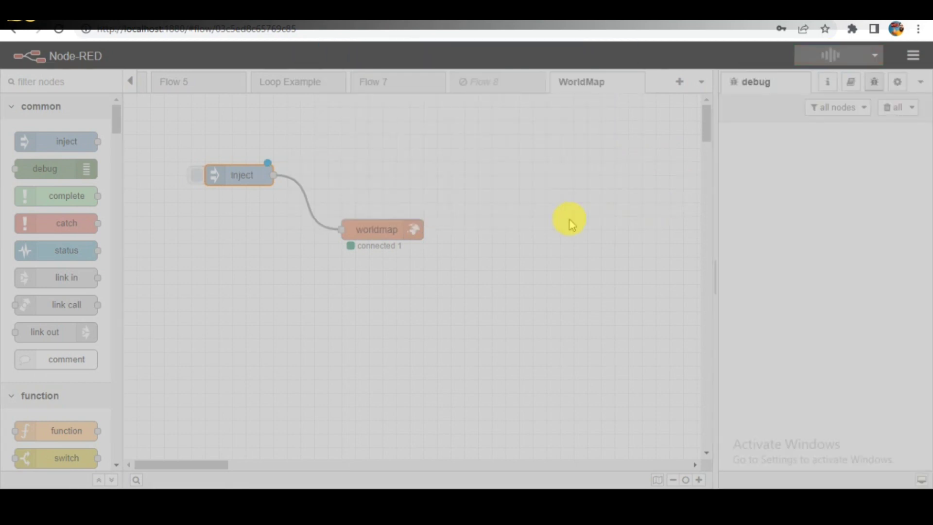
click(836, 54)
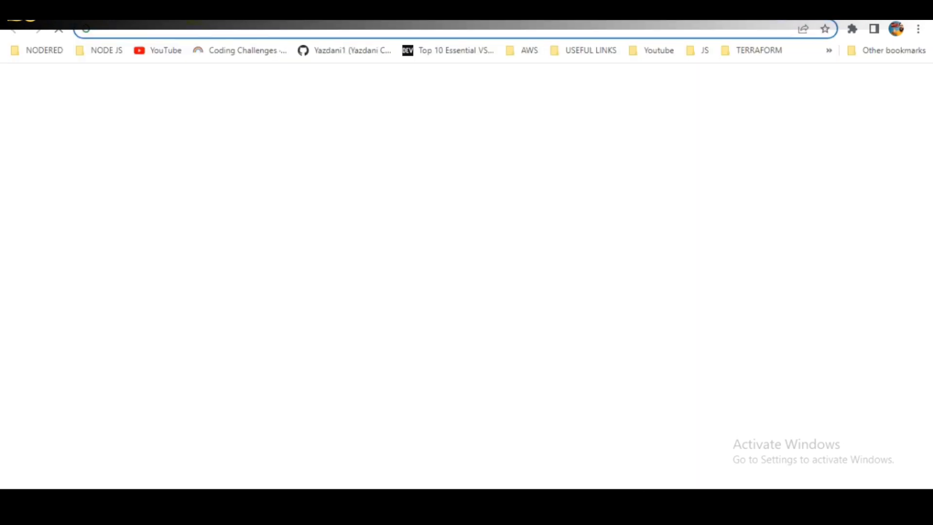
text(localhost:1880/#flow/63c5ed8c85769c85)
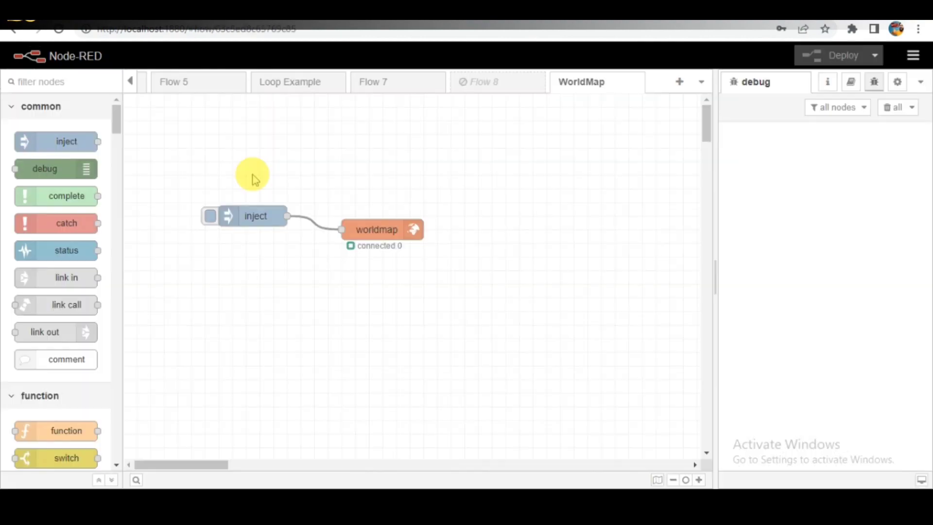
mouse_move(260, 215)
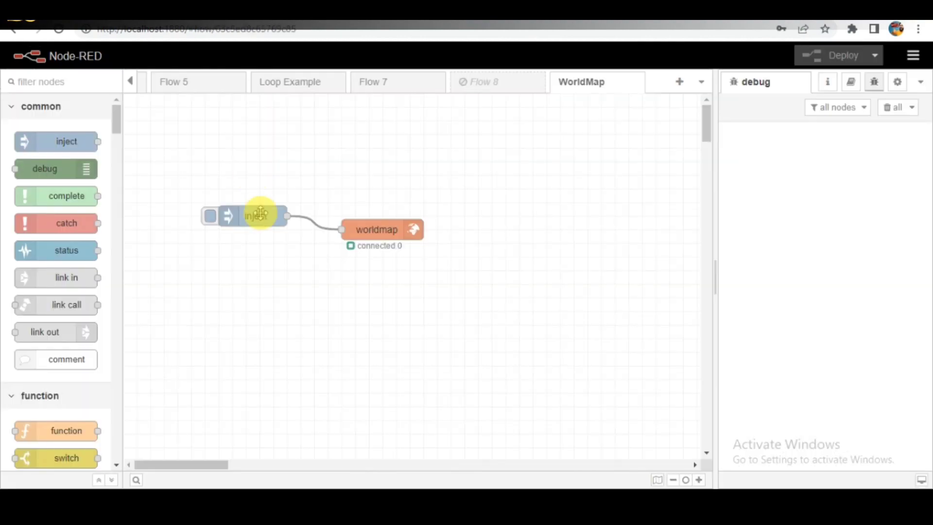
- Change the inject payload's icon from bicycle to automobile in the JSON editor
double_click(257, 215)
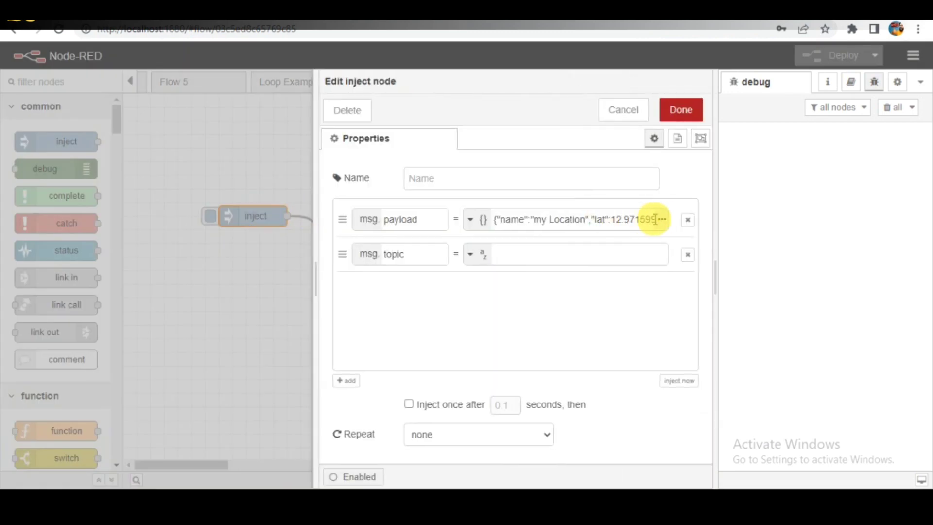
click(663, 219)
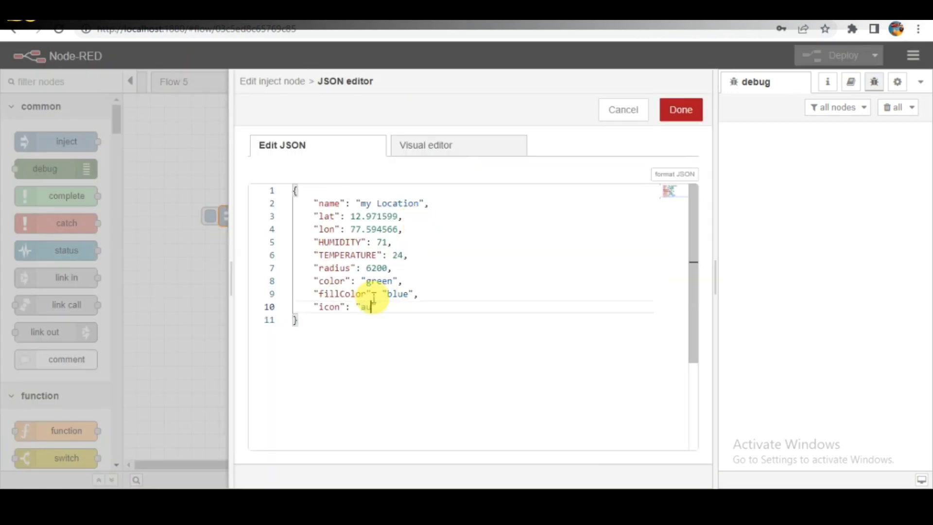
text(automobile)
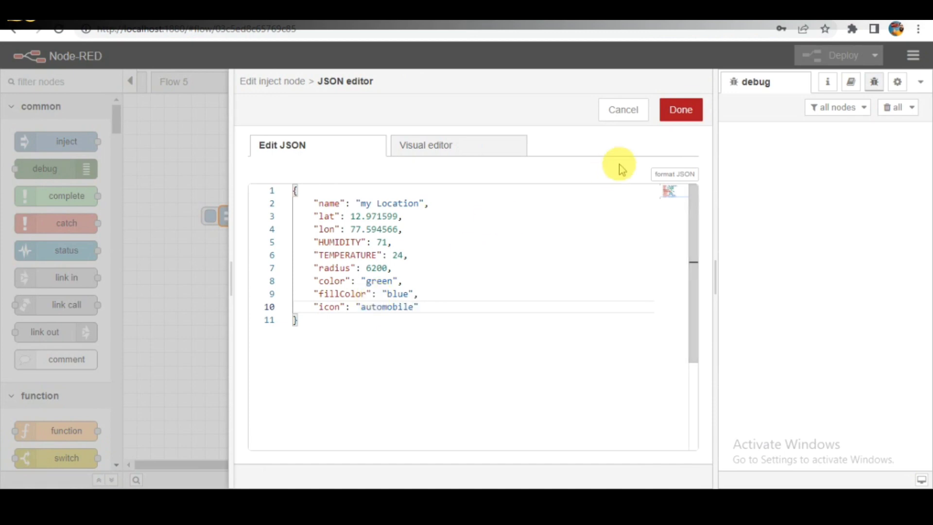
click(680, 109)
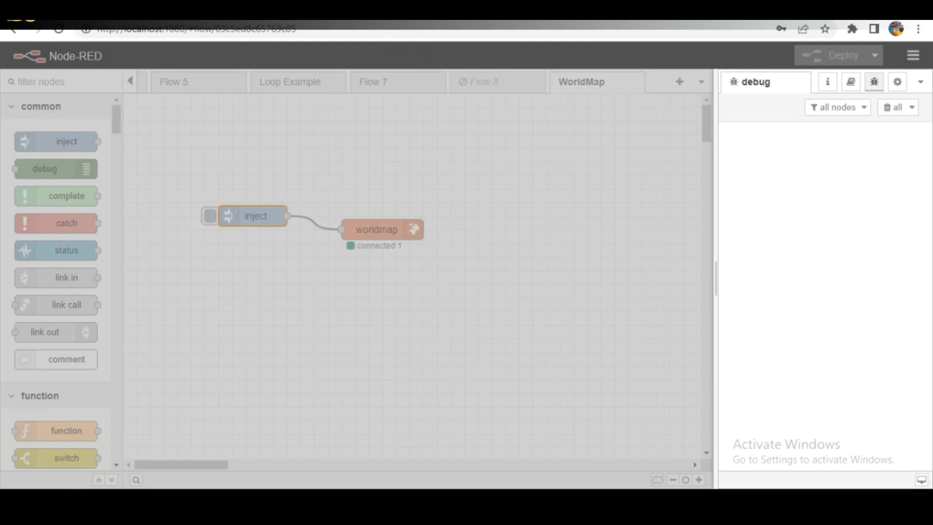
- Deploy the flow with the automobile-icon payload until 'Successfully deployed' appears
double_click(255, 216)
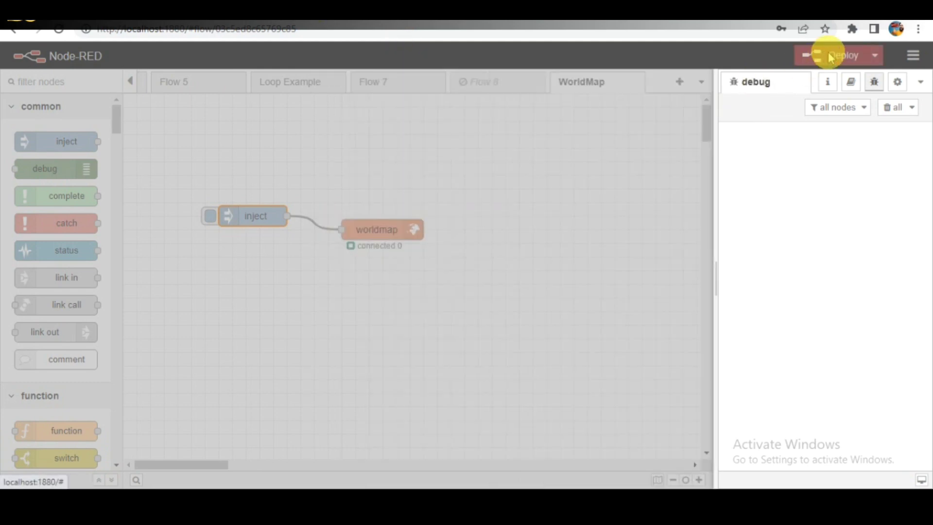
click(836, 54)
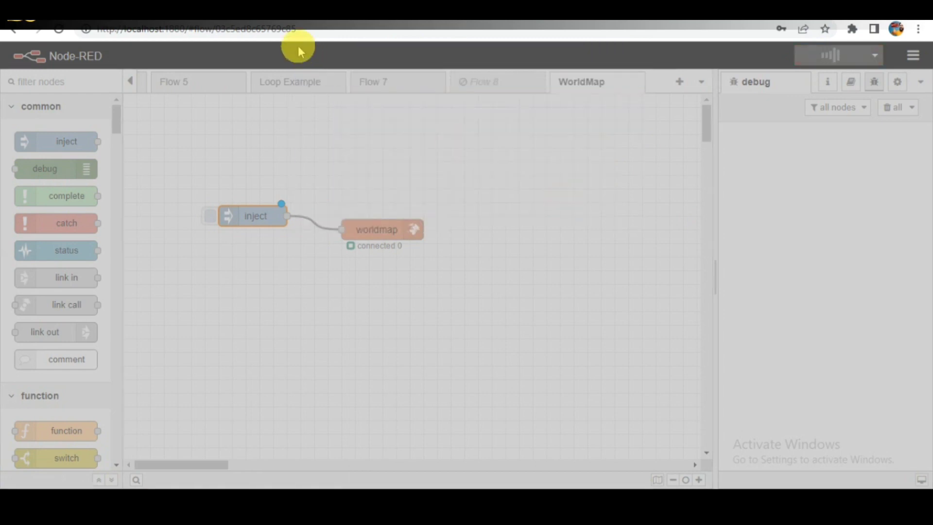
click(835, 55)
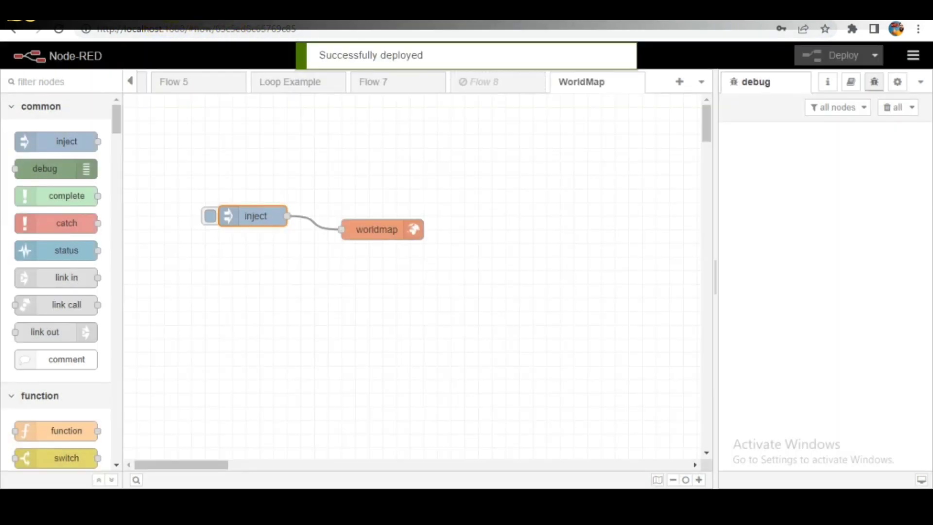